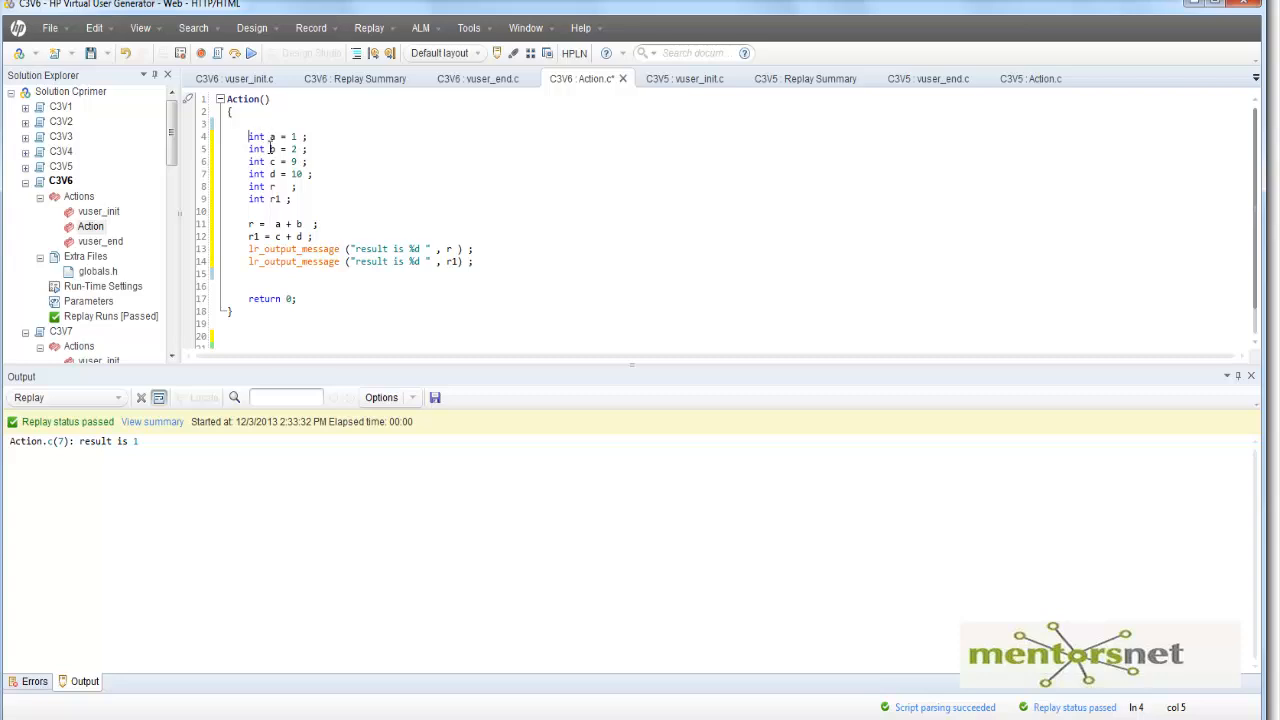
# - Delete the c, d, r, r1 declarations and their assignment lines, keeping a, b and the two messages
pyautogui.moveTo(248, 136); pyautogui.dragTo(304, 148)
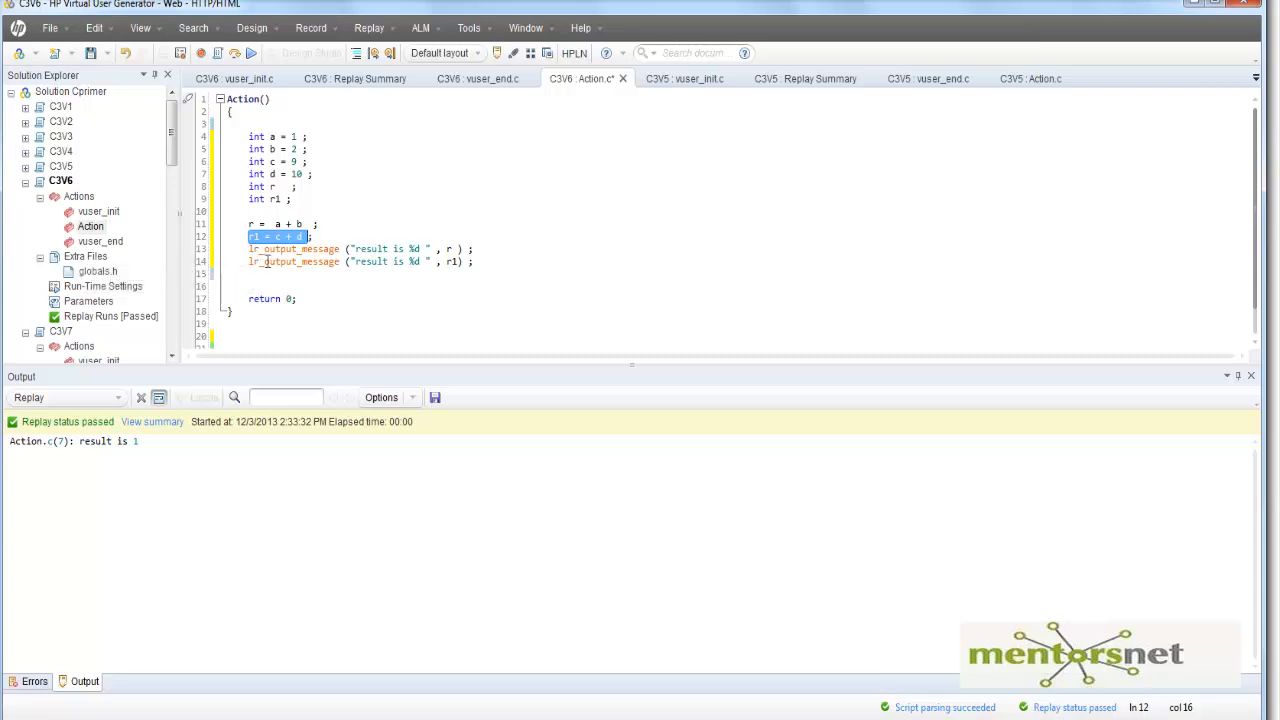
pyautogui.moveTo(268, 250)
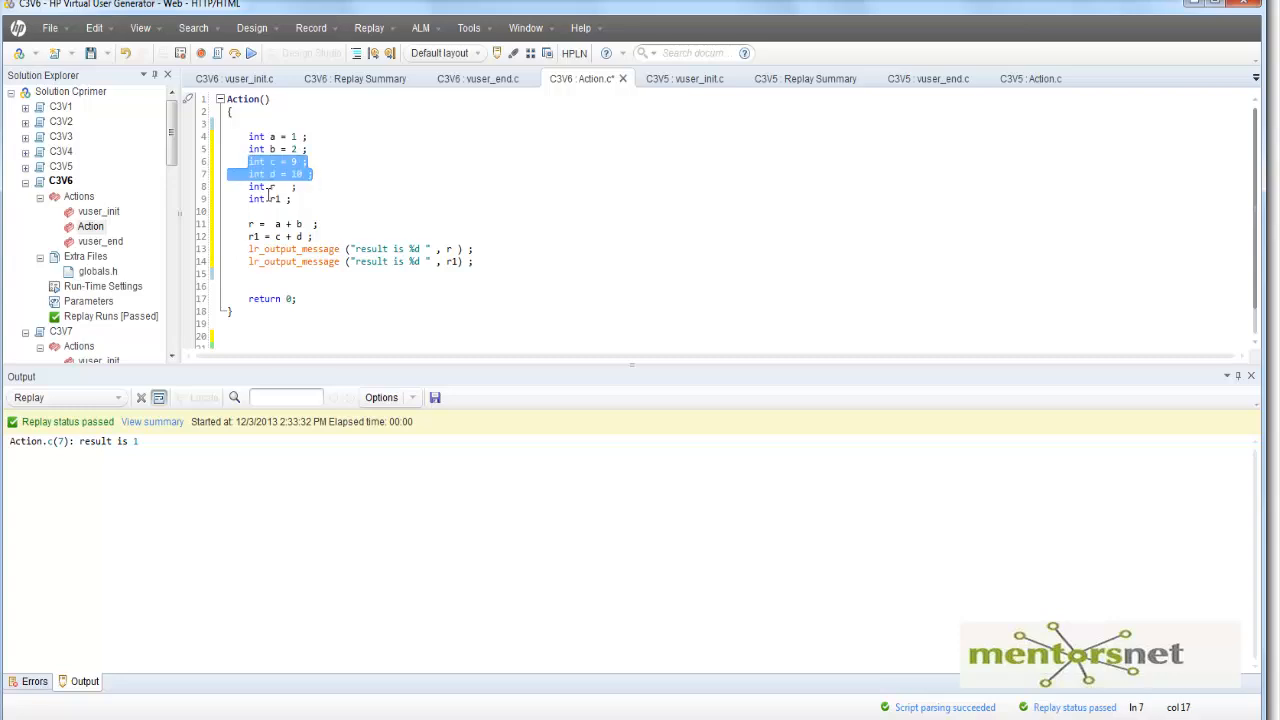
pyautogui.press('Delete')
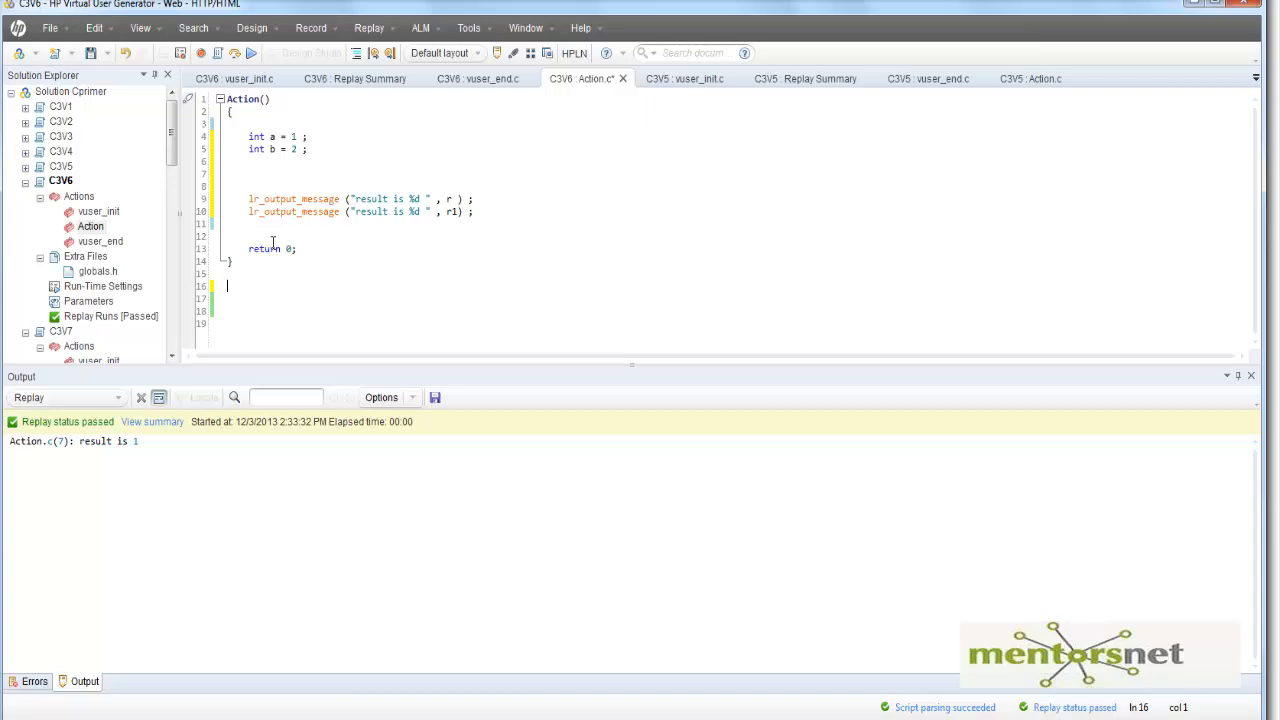
# - Start the int add(int x, int y) function below Action with a local int res
pyautogui.write('add')
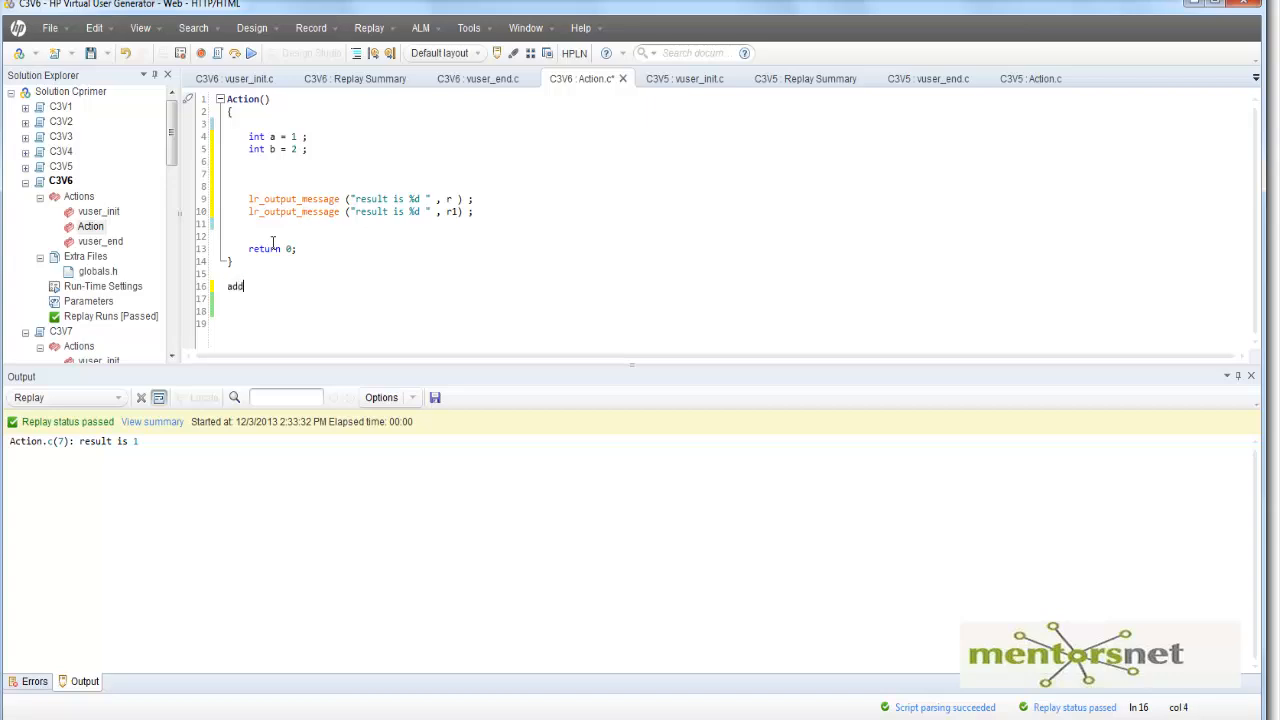
pyautogui.write('$')
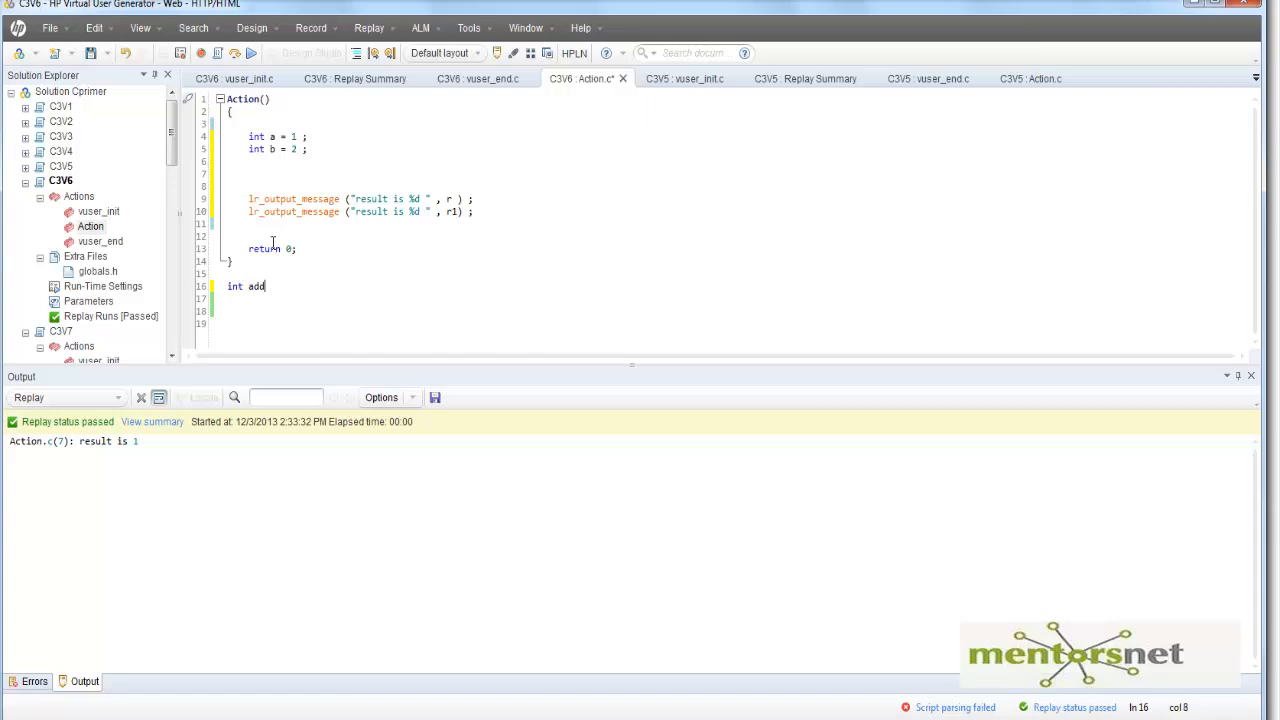
pyautogui.write('(int x, int y')
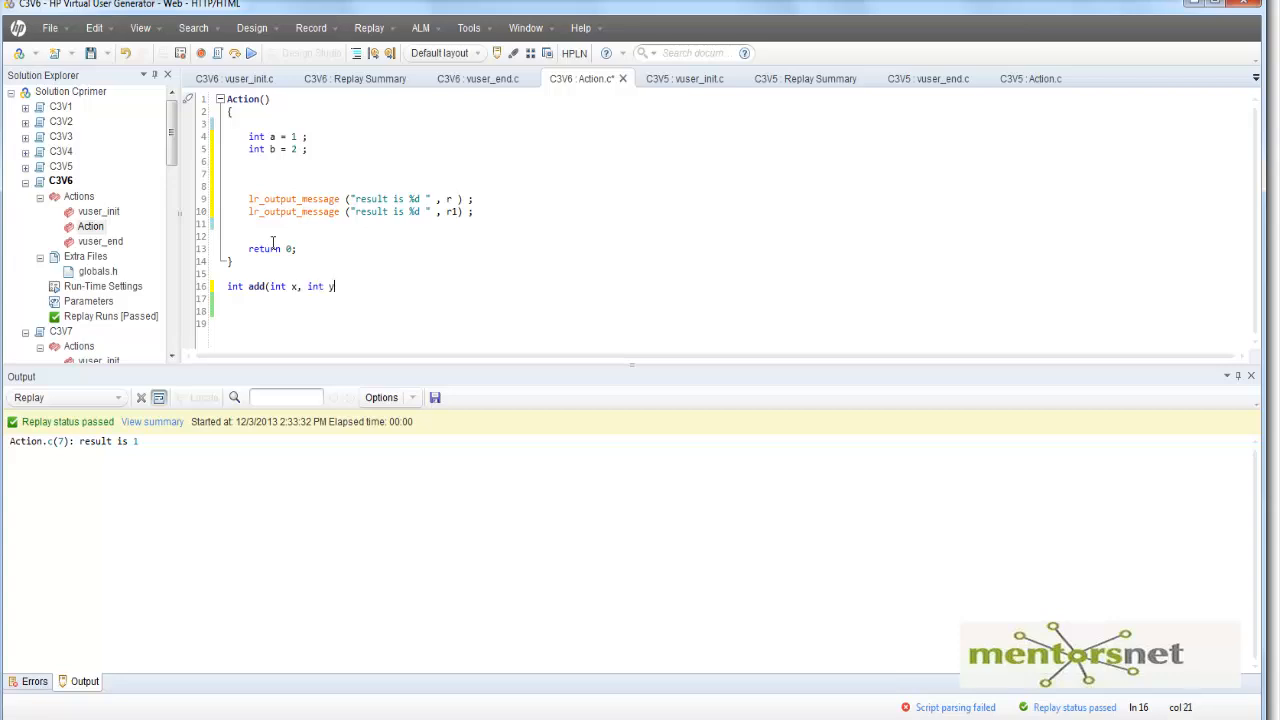
pyautogui.write(') {')
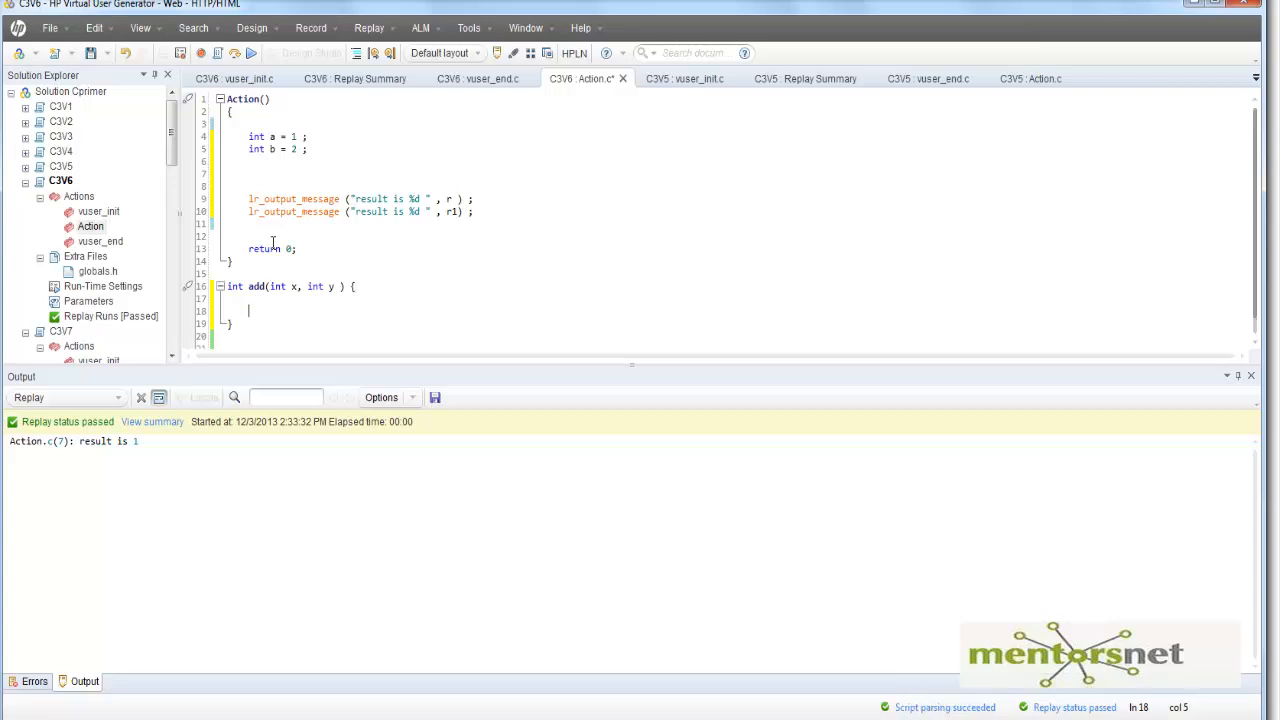
pyautogui.write('int')
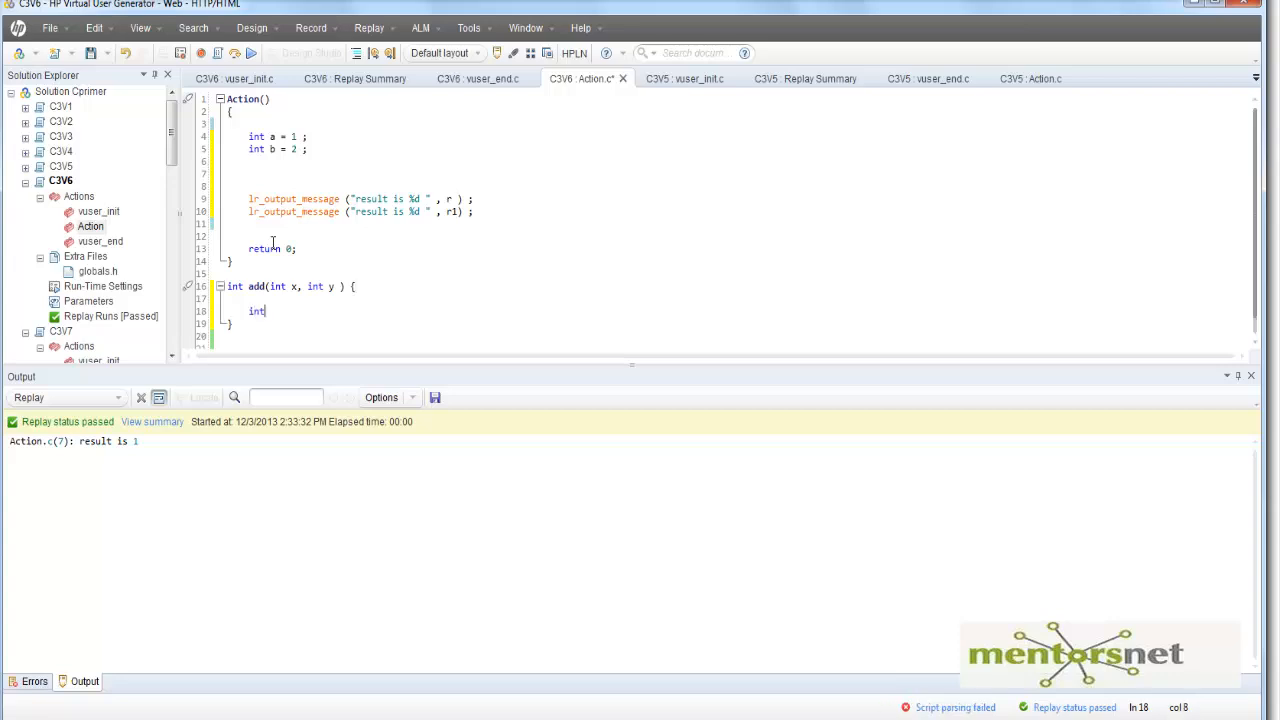
pyautogui.write('res ;')
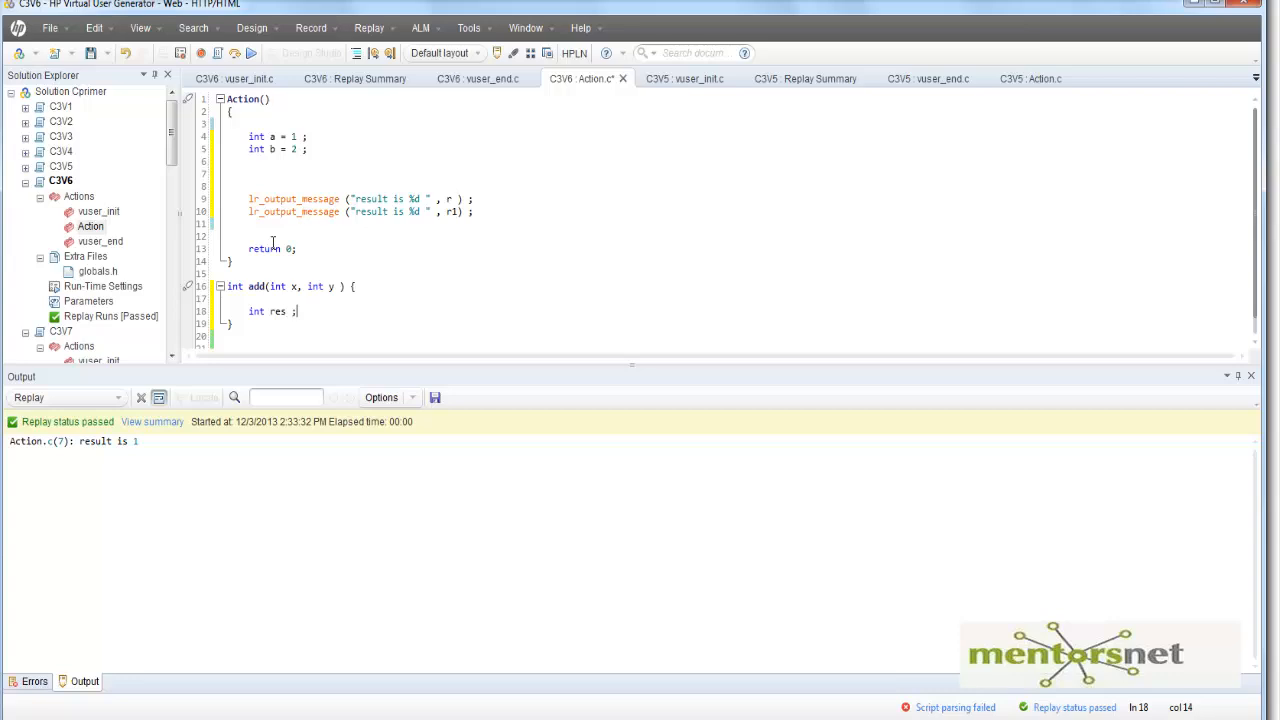
# - Finish add so it assigns res = x + y and returns res
pyautogui.write('res = x +')
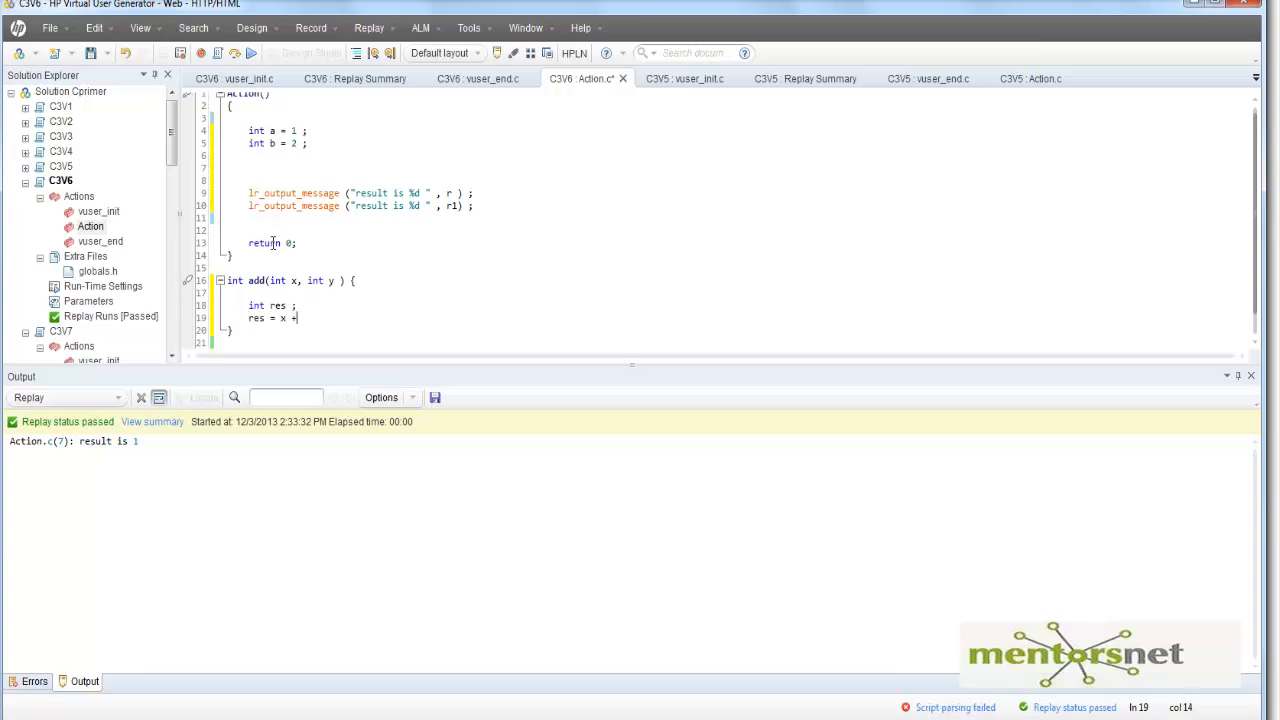
pyautogui.write('y ;')
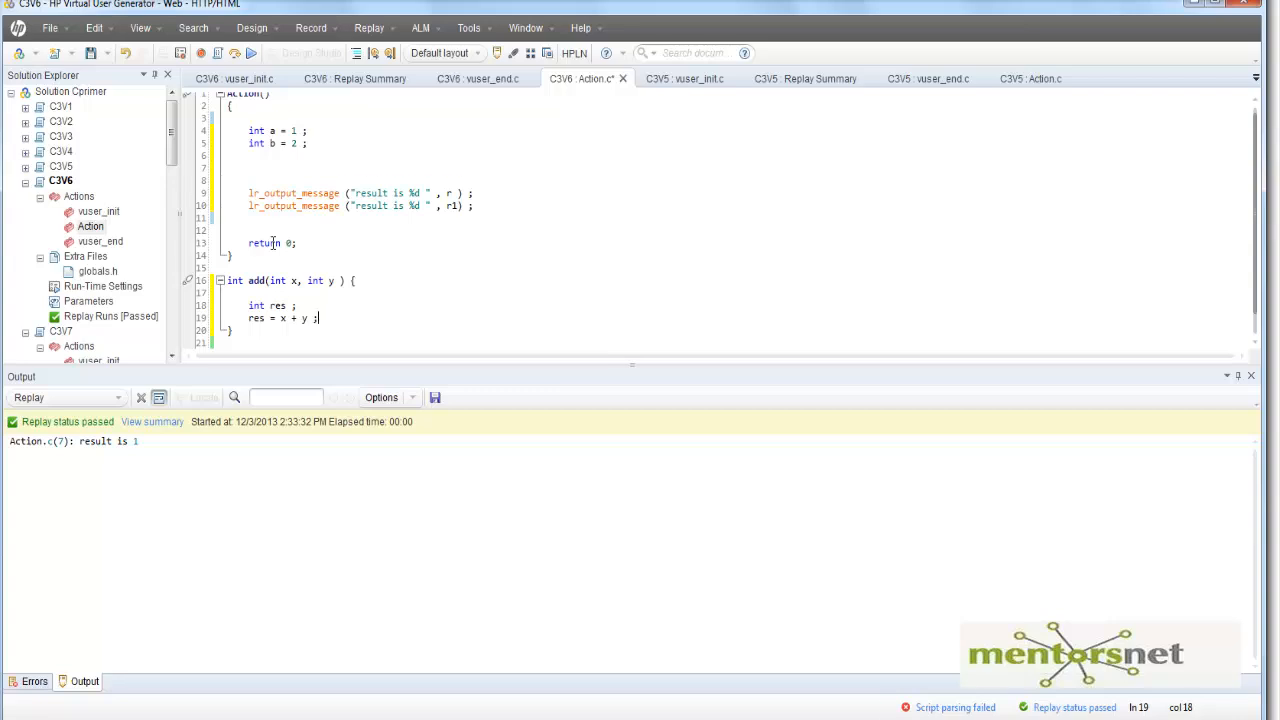
pyautogui.write('ret')
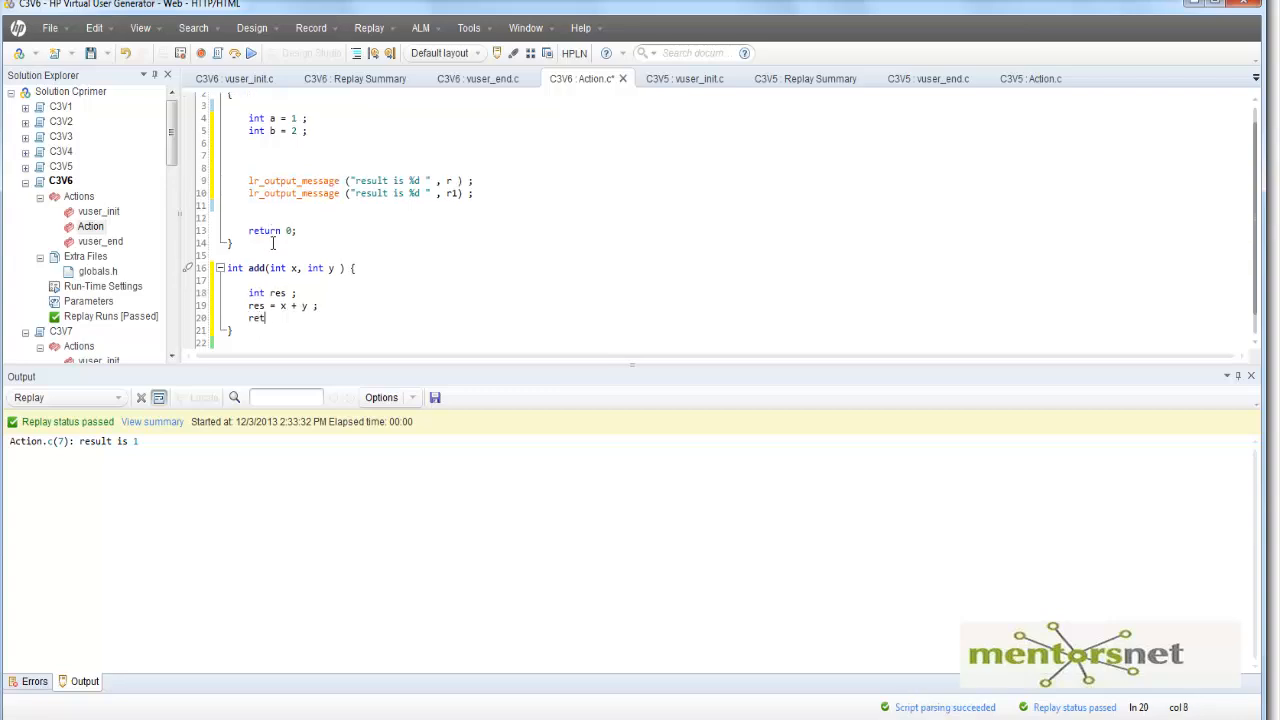
pyautogui.write('urn res ;')
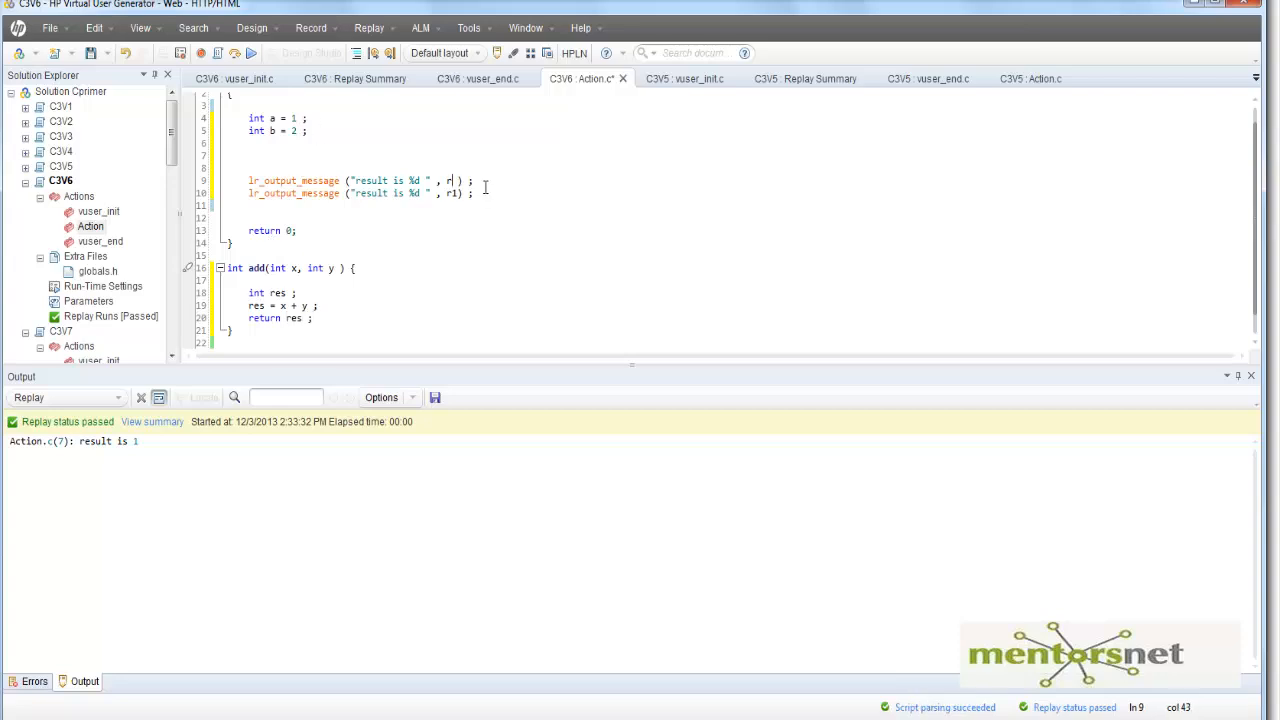
# - Make the first lr_output_message print add(1,2) in place of r
pyautogui.write('dd')
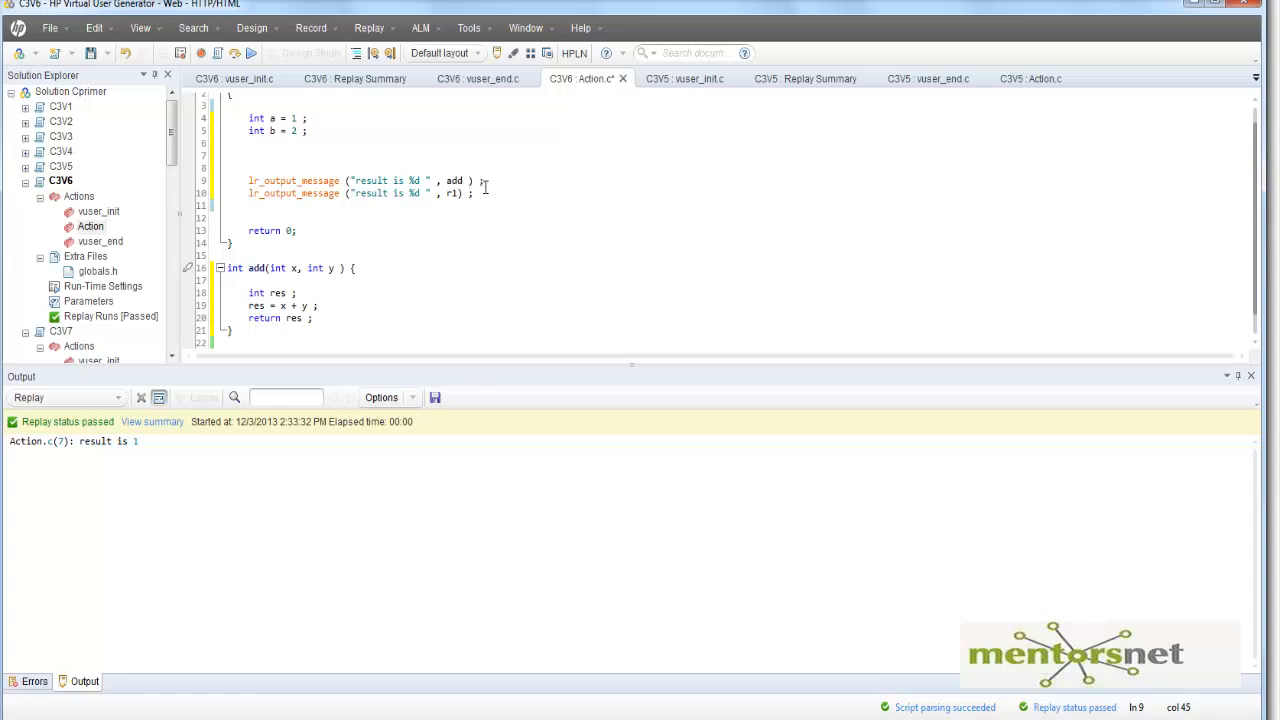
pyautogui.write('(')
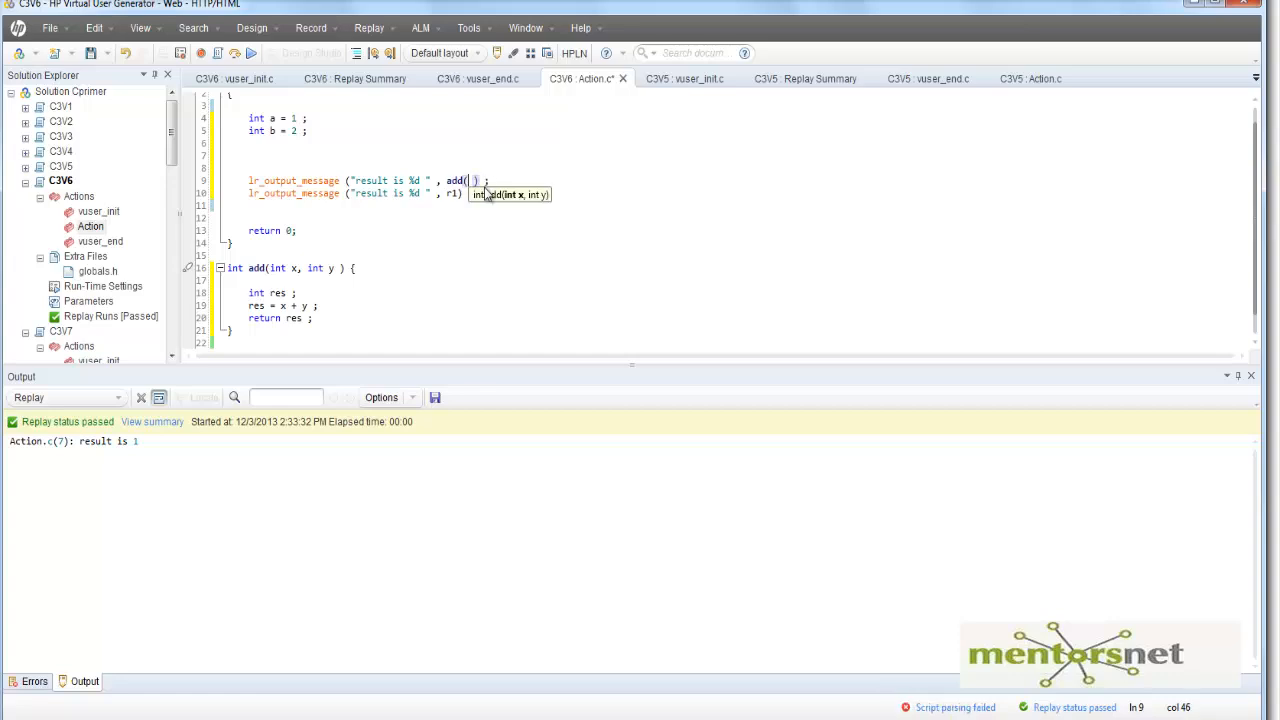
pyautogui.write('1,2')
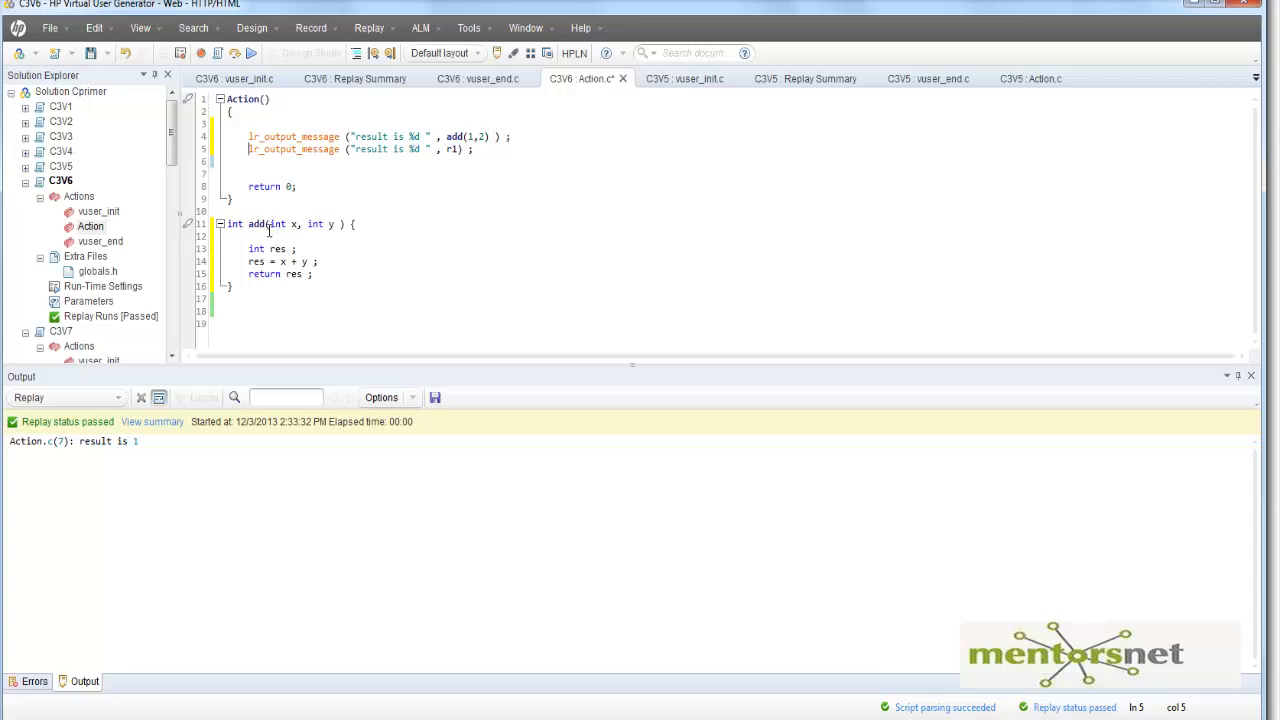
pyautogui.moveTo(448, 134)
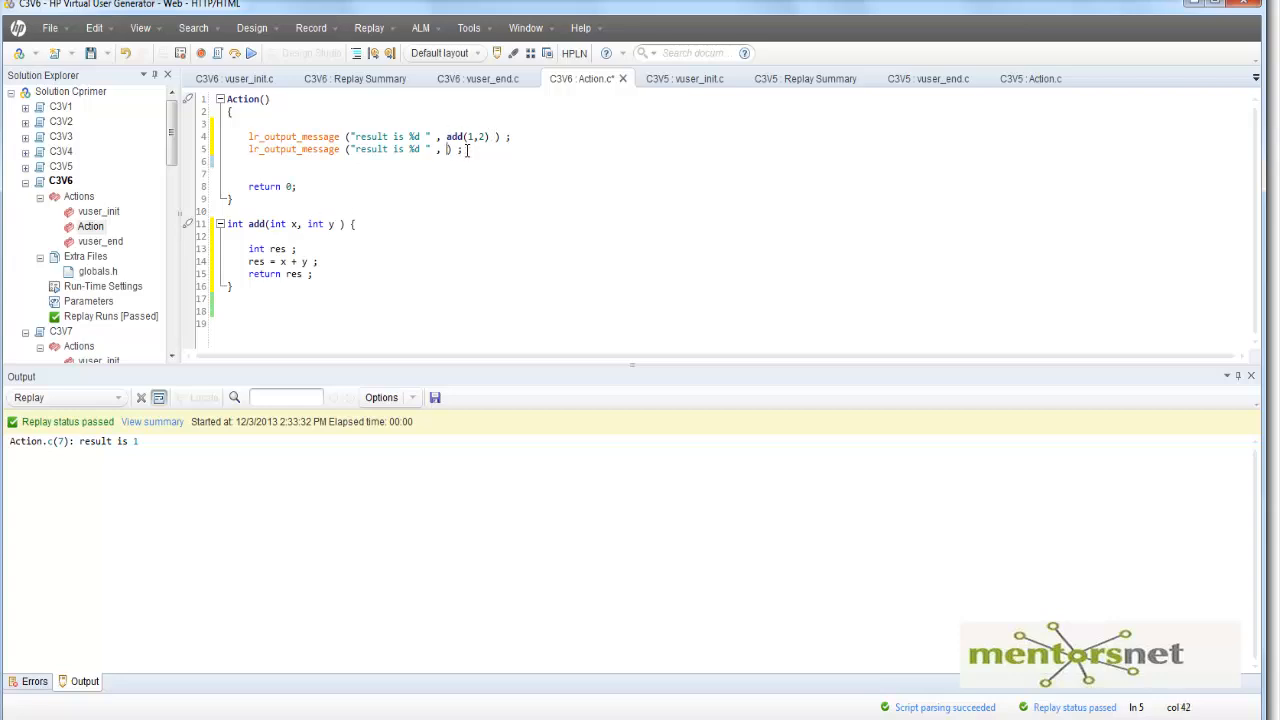
# - Make the second lr_output_message print add(7,8) in place of r1
pyautogui.write('add')
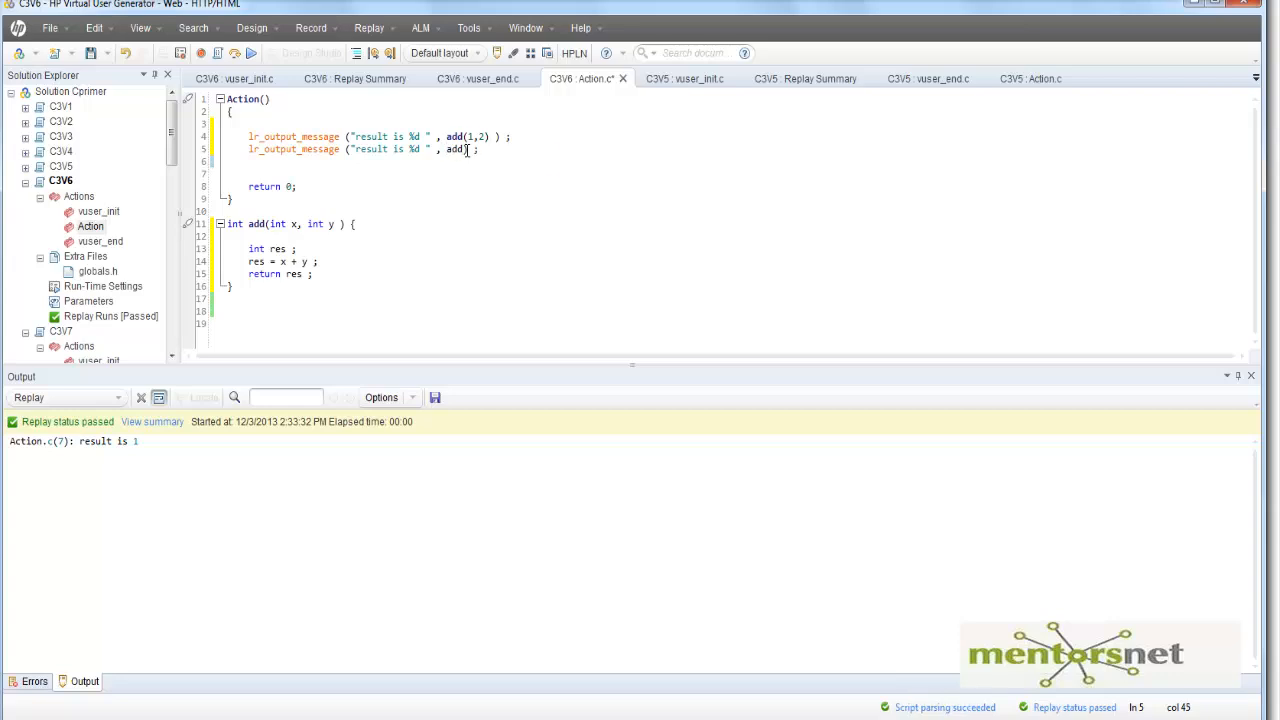
pyautogui.write('7,')
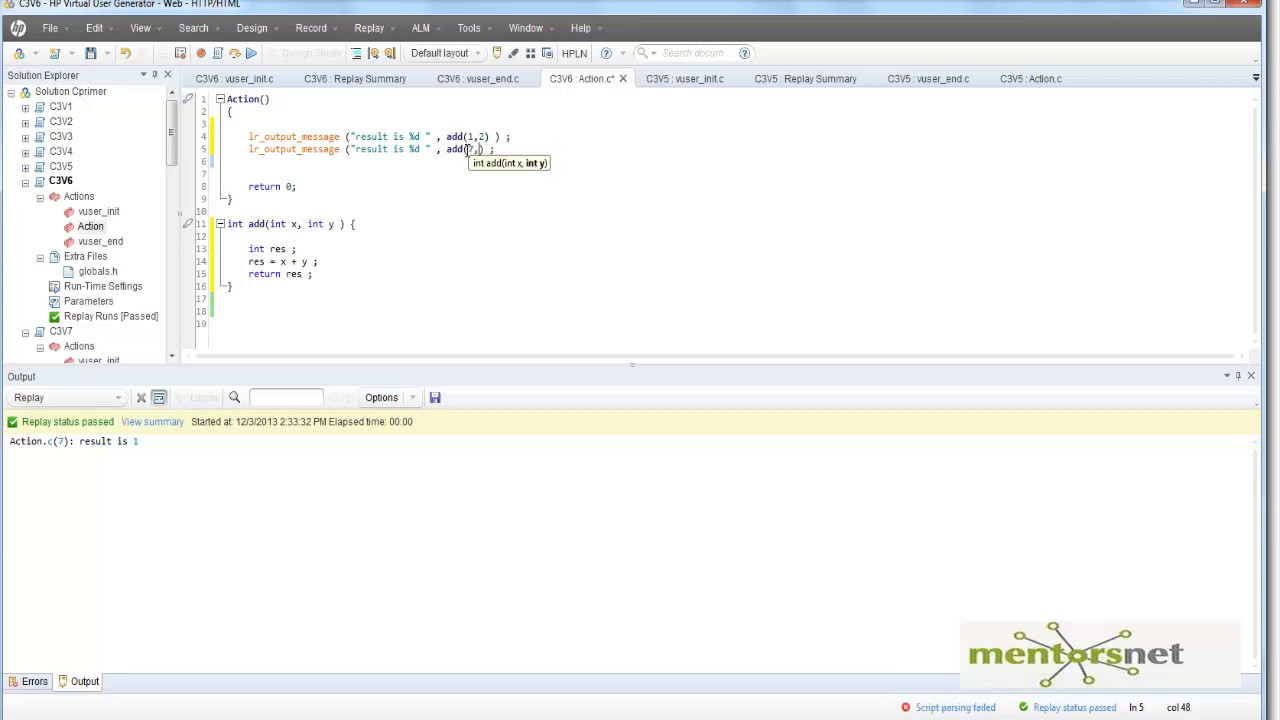
pyautogui.write('8)')
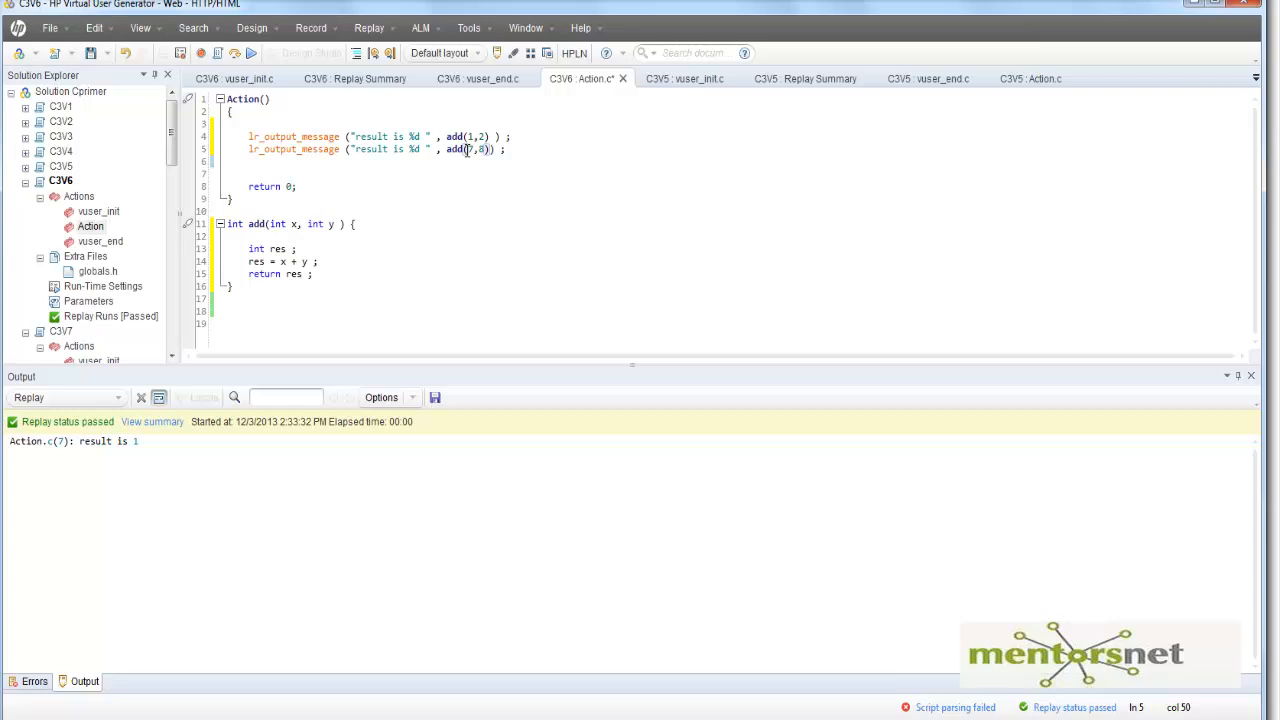